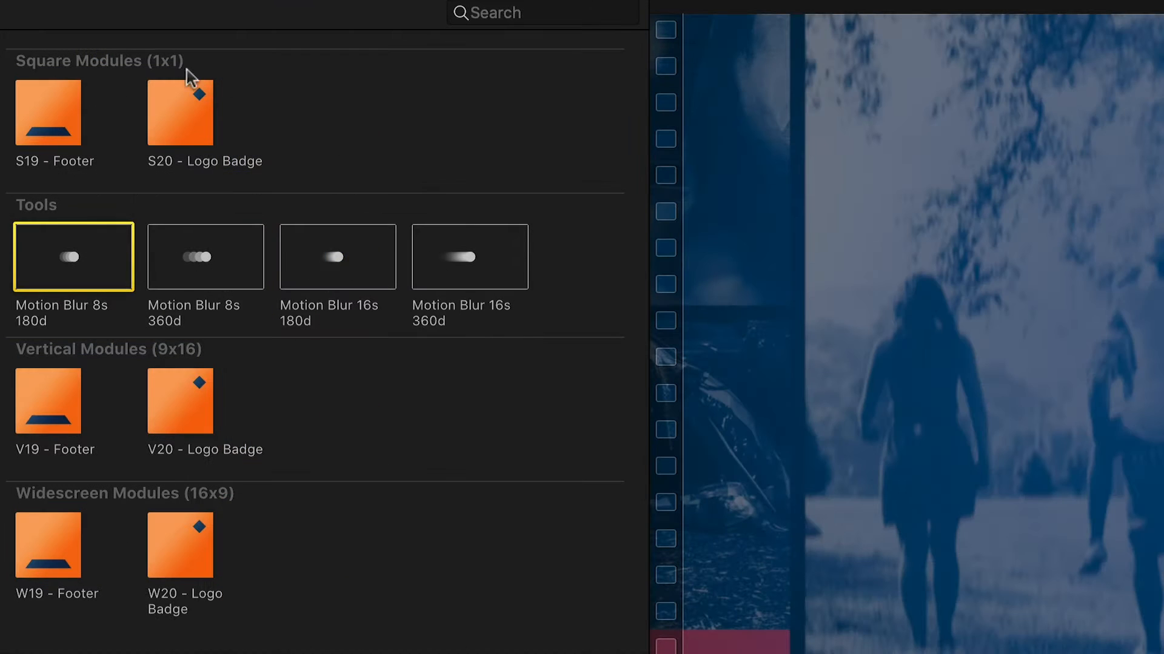
mouse_move(578, 297)
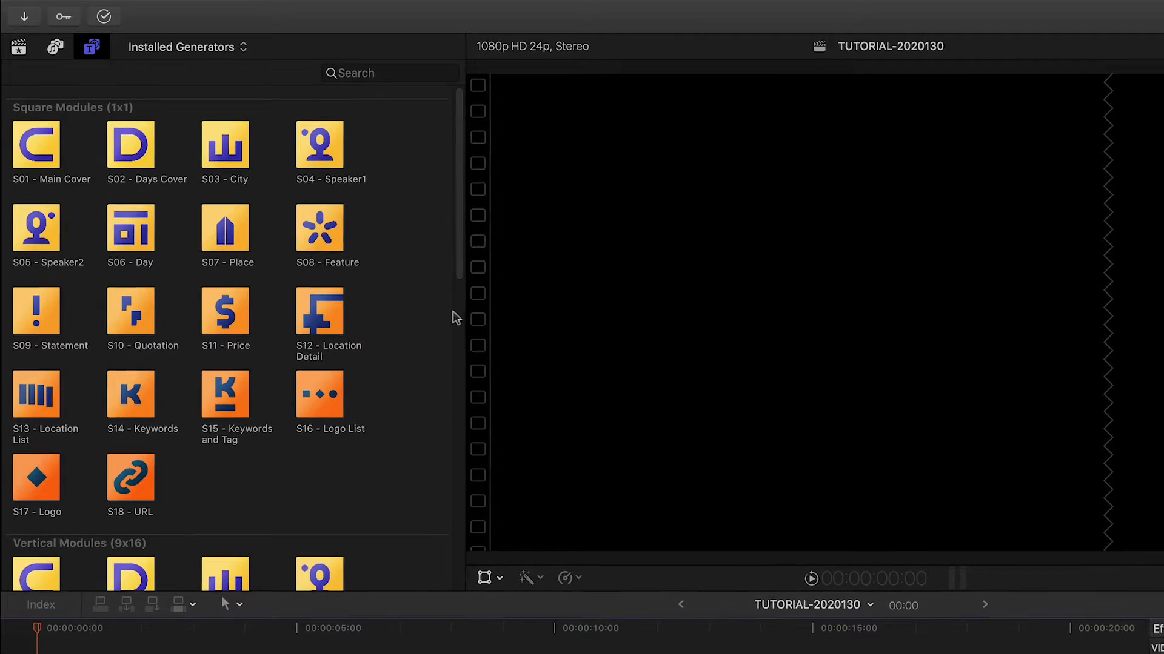
- Scroll the Installed Generators list to reach the square module templates
scroll("down", 3)
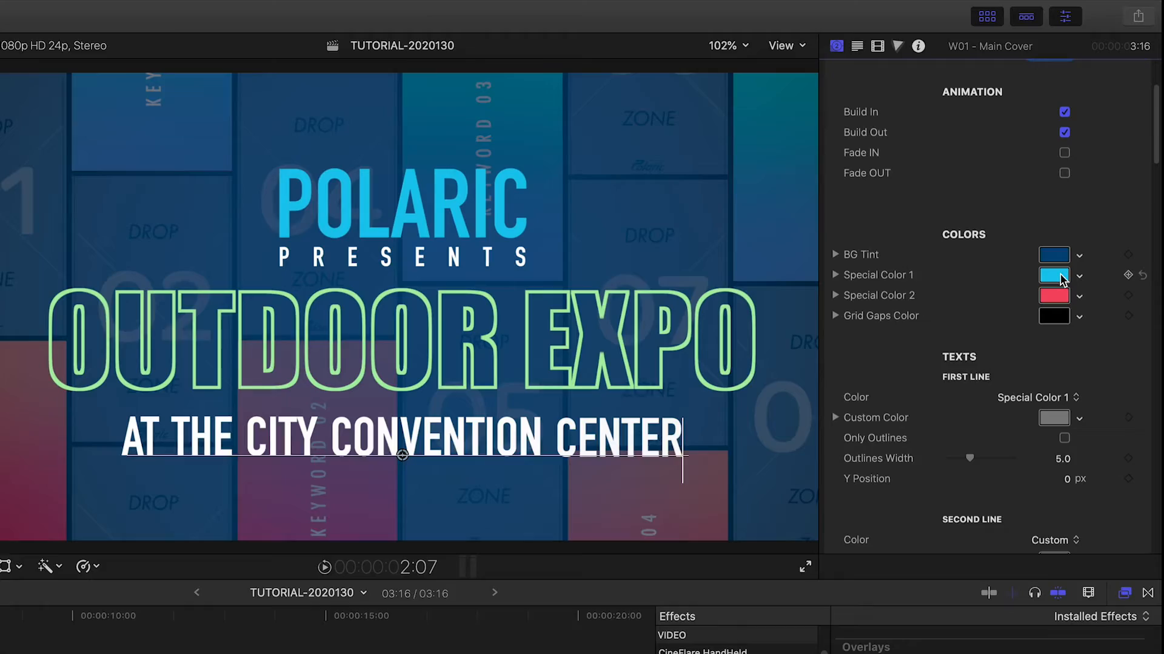
- Pick a new swatch for Special Color 1 and open Special Color 2's picker
left_click(1054, 276)
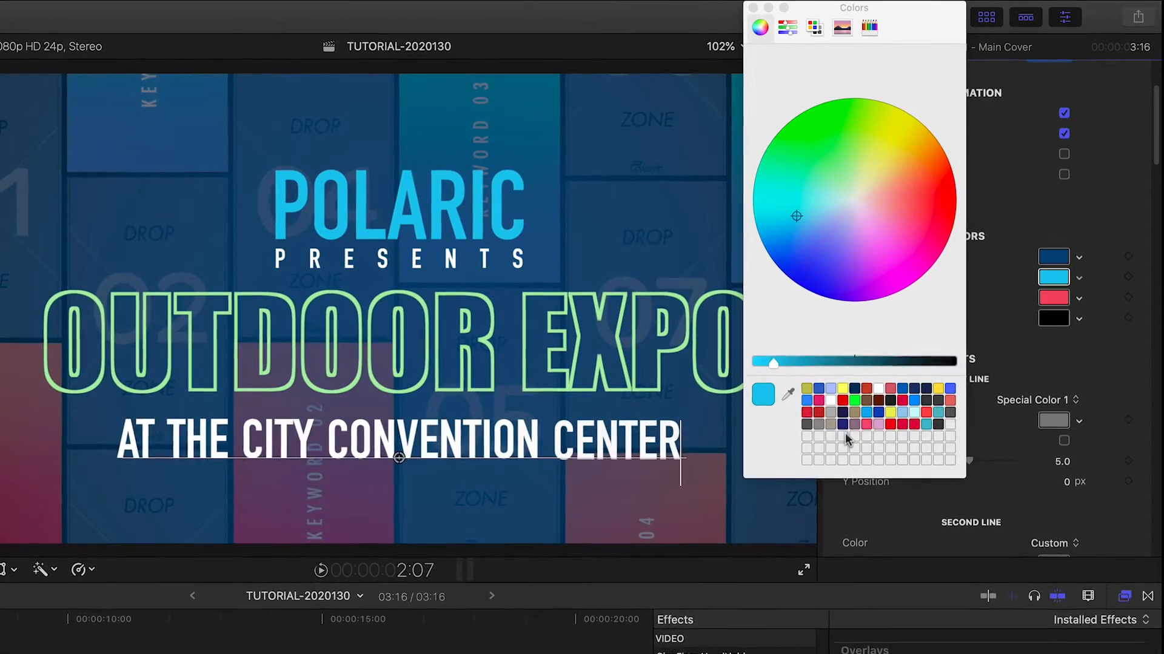
left_click(833, 149)
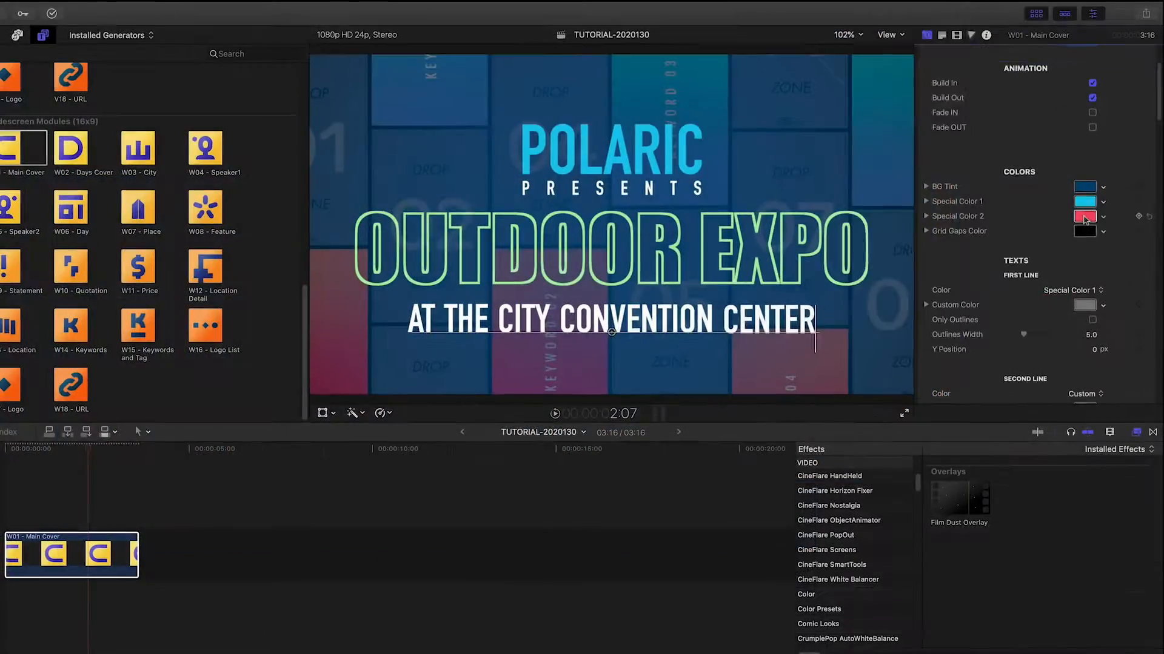
left_click(1084, 217)
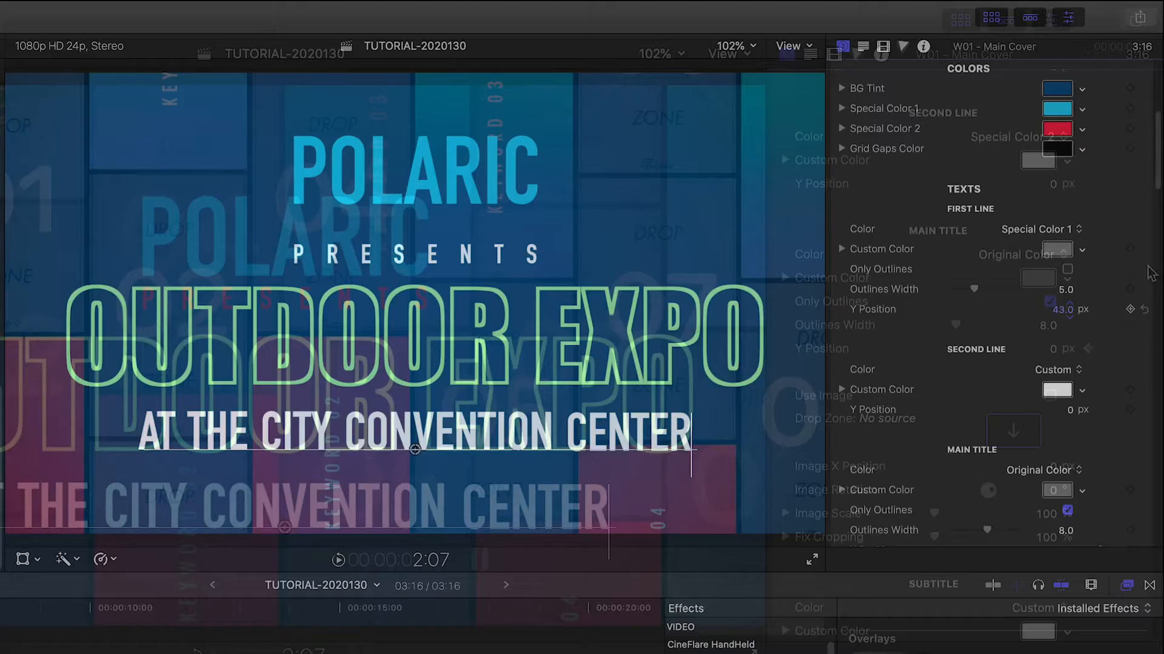
- Enter the keywords FUN and ADVENTURE in the Keyword fields
left_click(1049, 397)
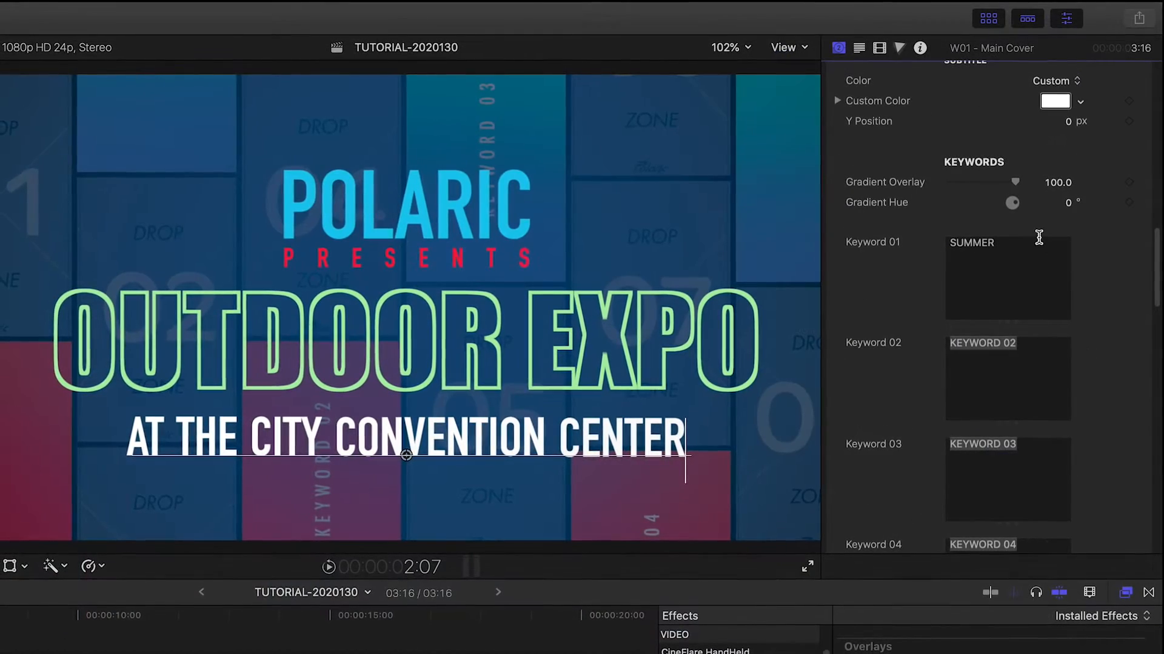
type("FU")
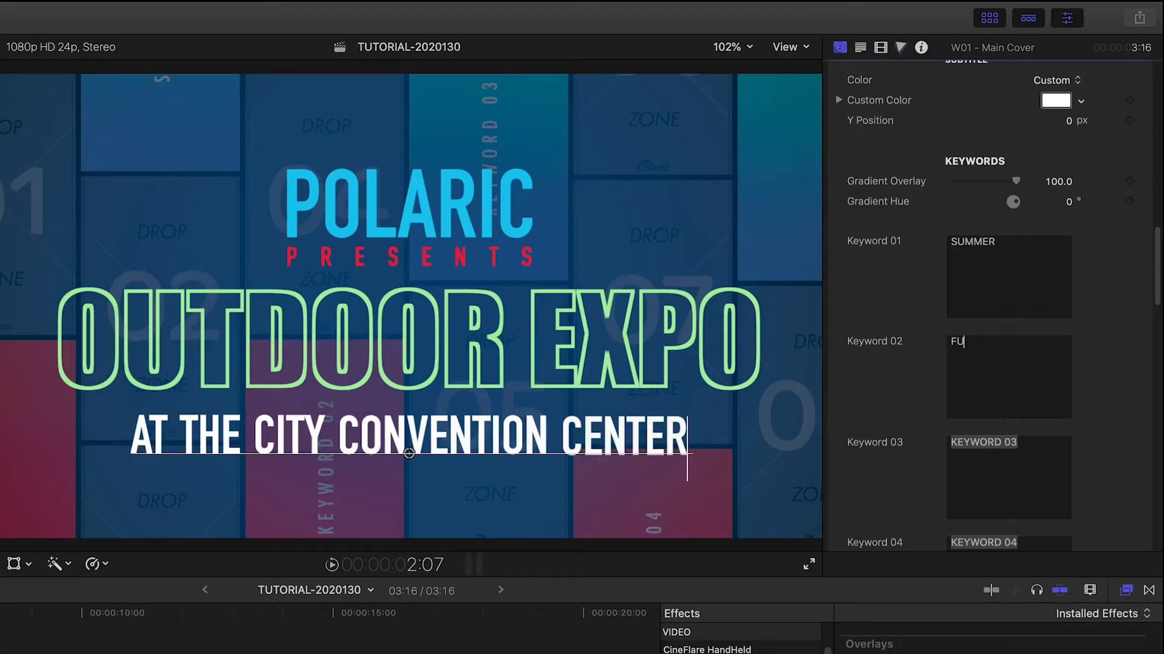
type("N")
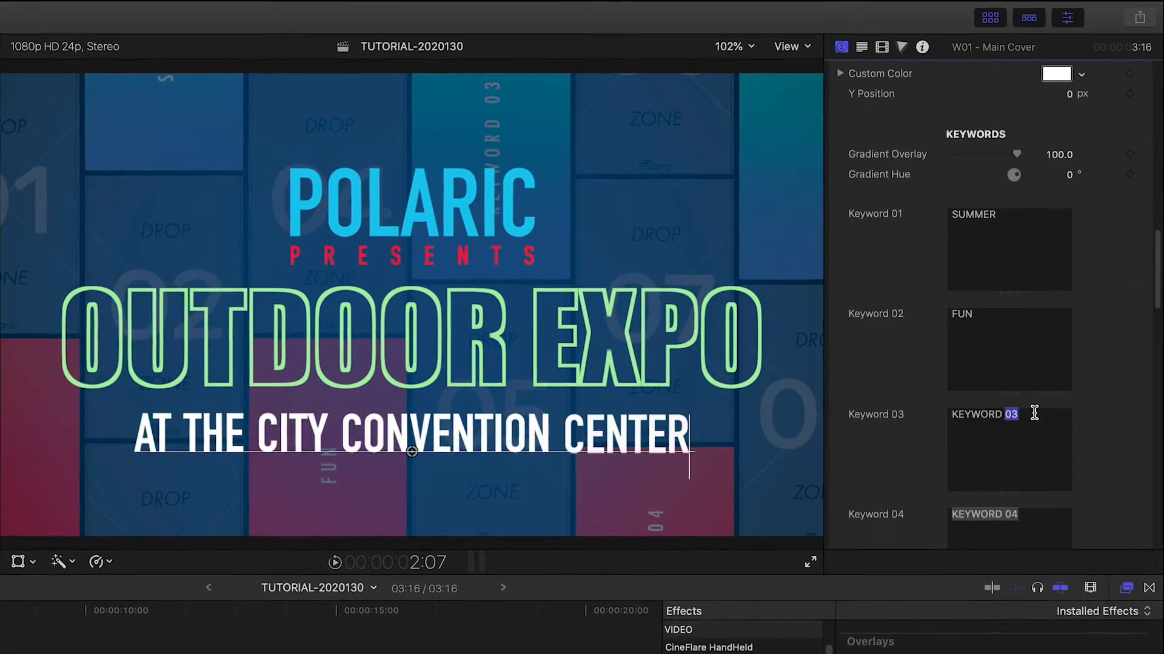
type("ADVENTURE")
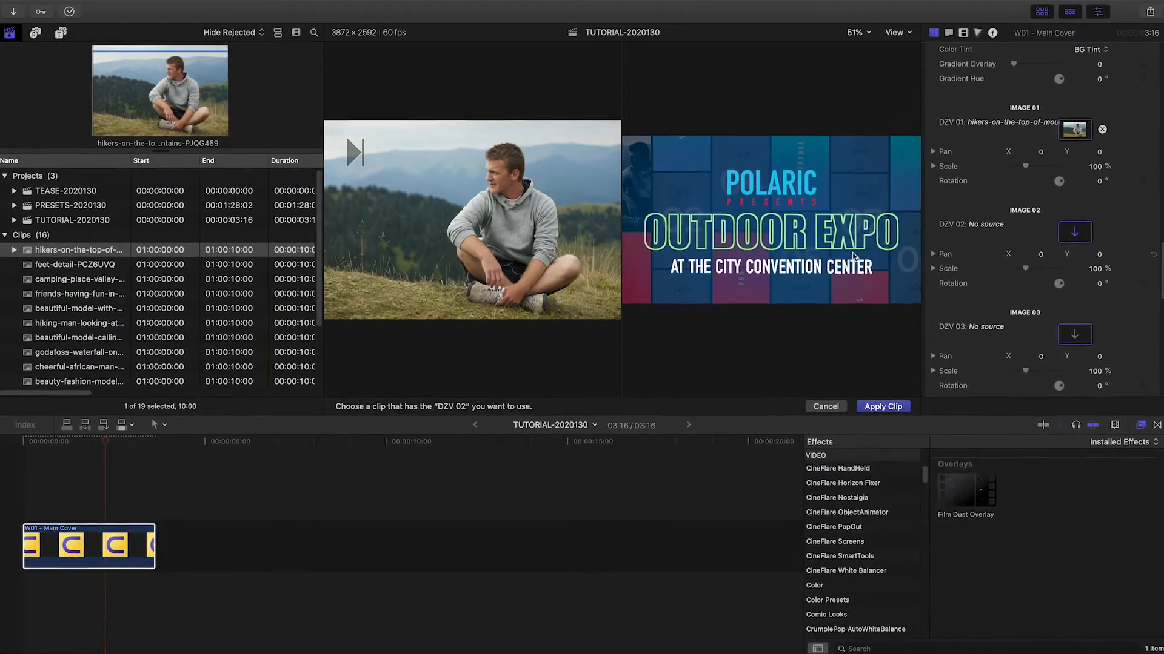
- Put the feet clip in the second image slot and retune the BG Tint Influence slider
left_click(78, 266)
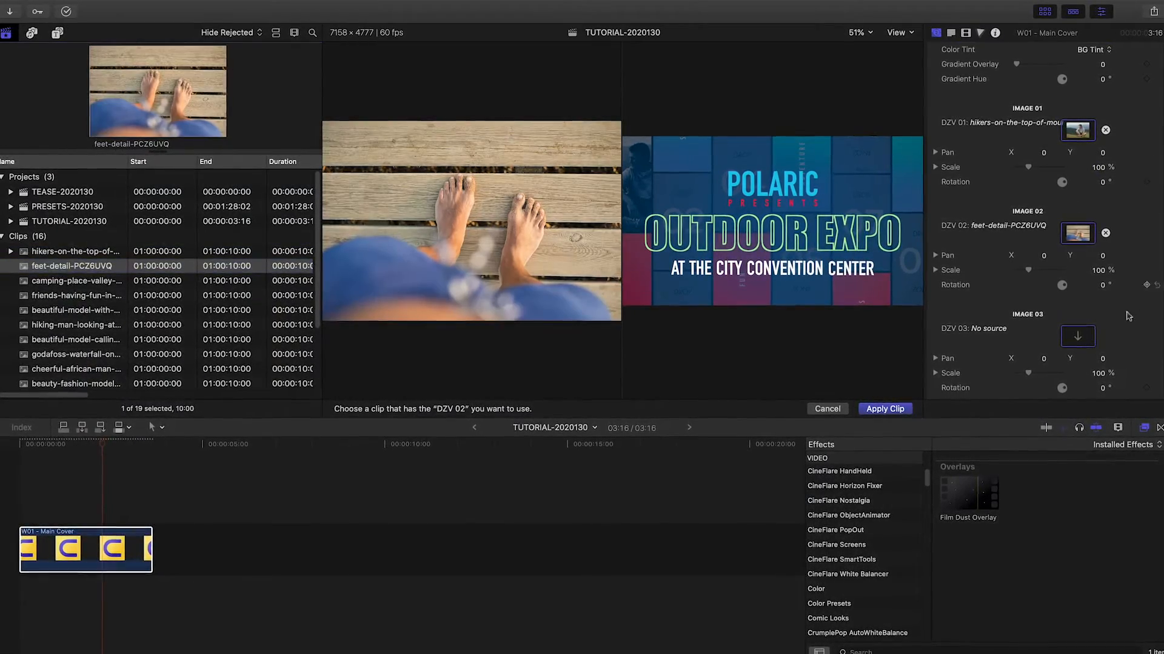
left_click(72, 281)
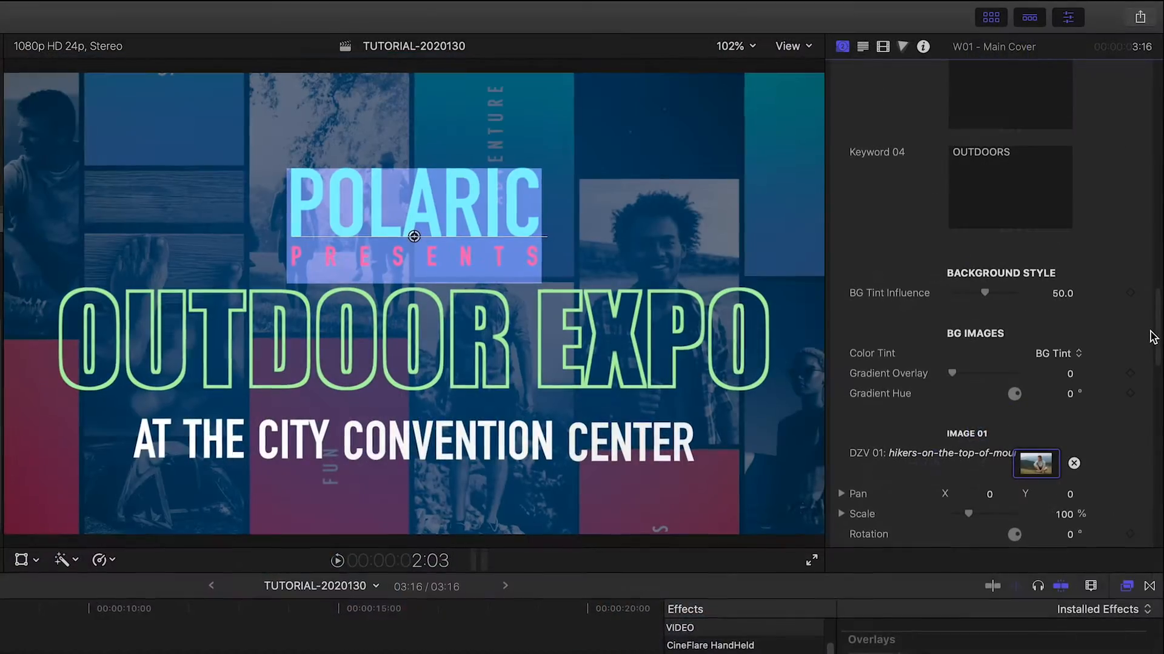
left_click(1058, 353)
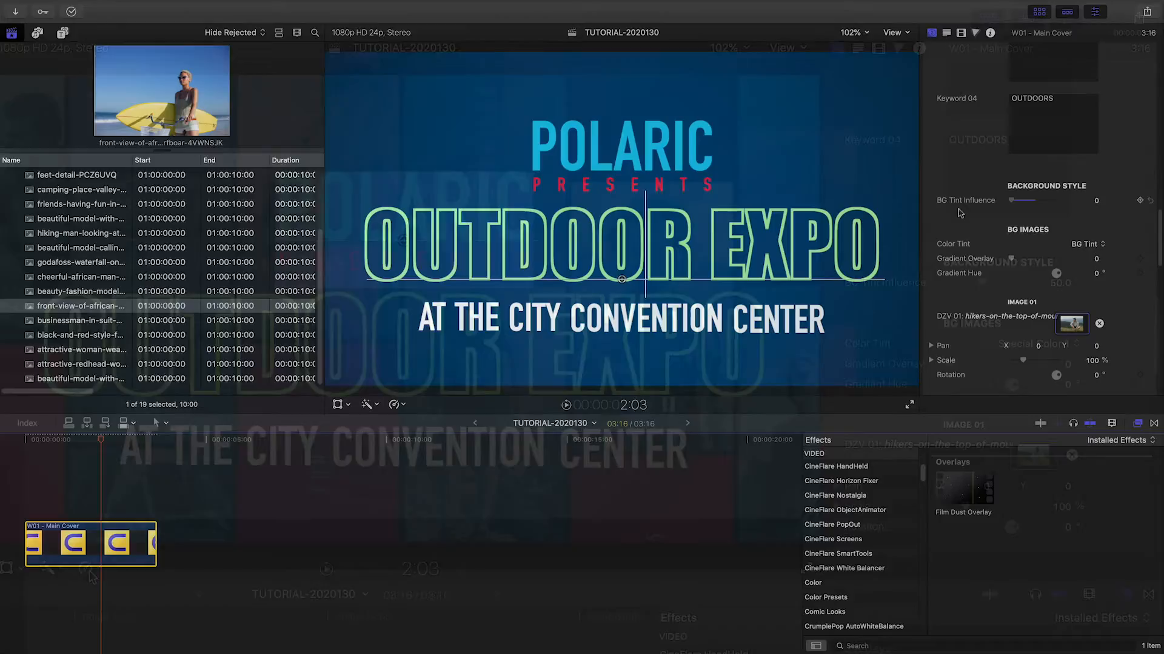
left_click_drag(1023, 201, 1061, 201)
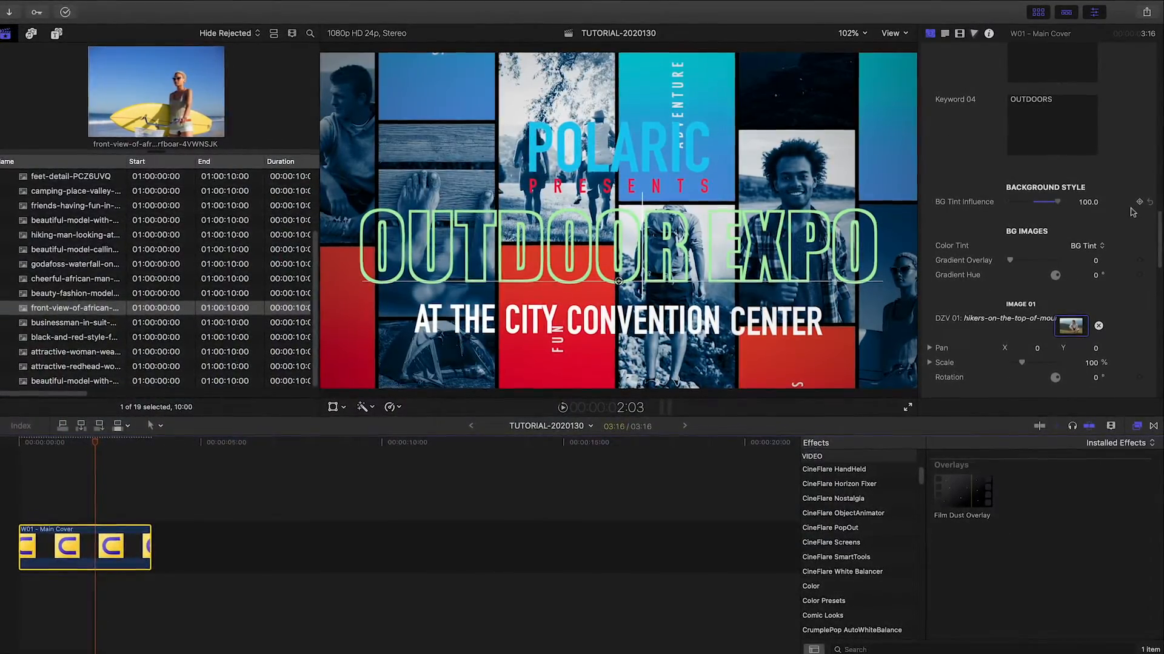
left_click_drag(1054, 202, 1032, 203)
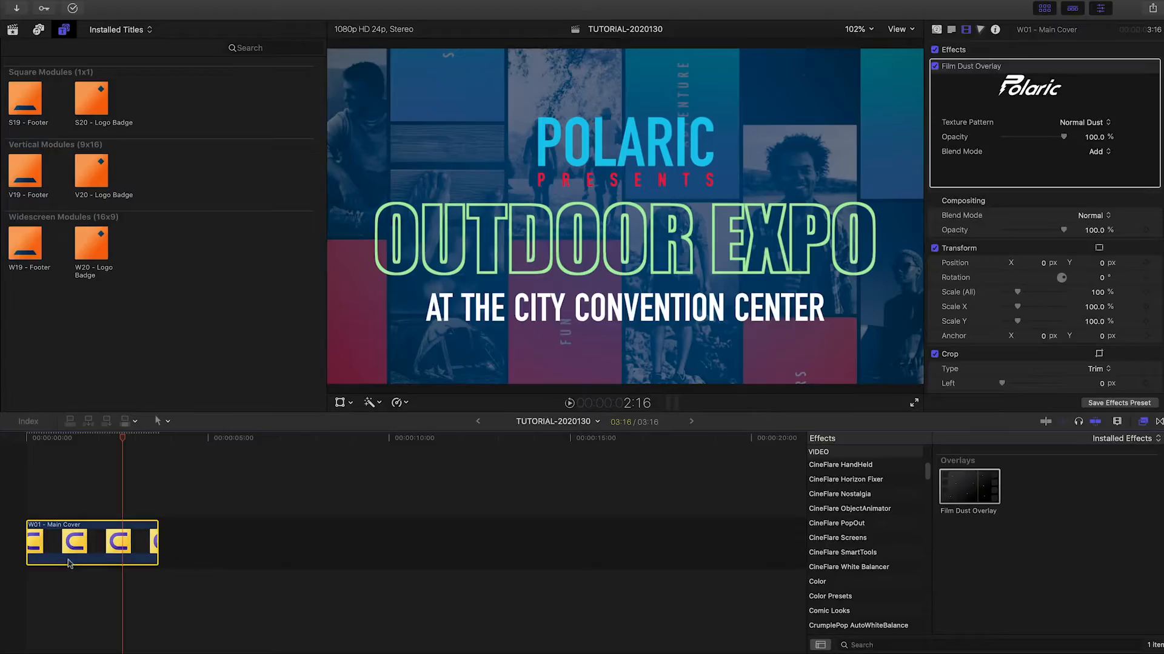
- Place the W19 Footer above the cover and adjust its Tracking and Letters Appearance
left_click_drag(38, 239, 100, 501)
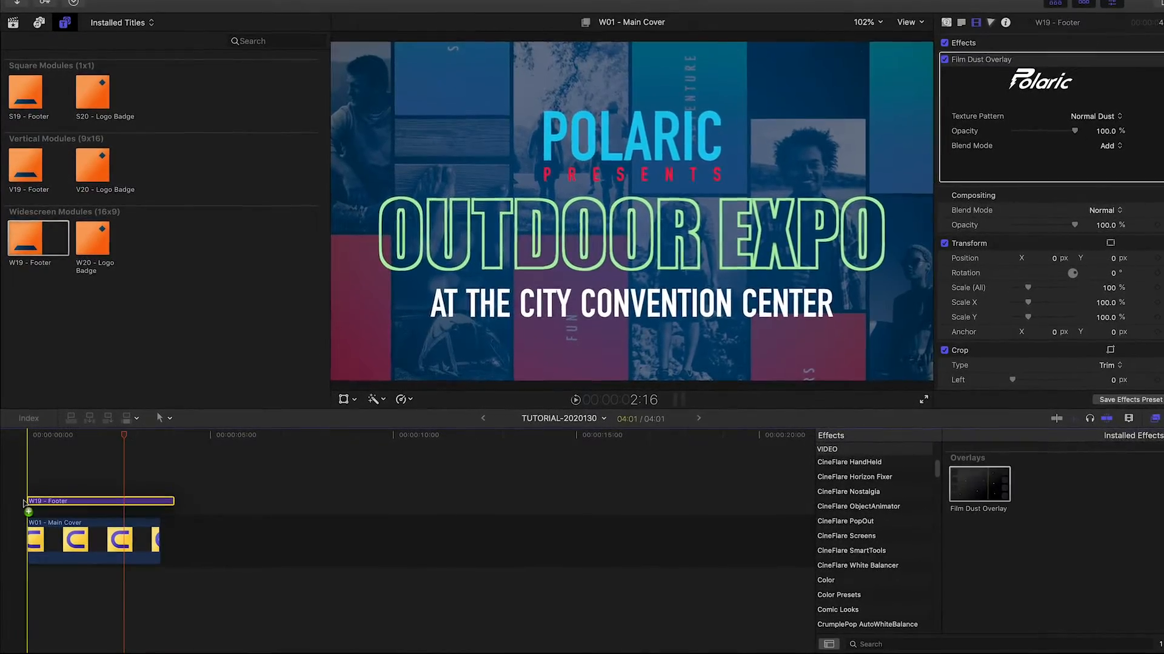
left_click(923, 399)
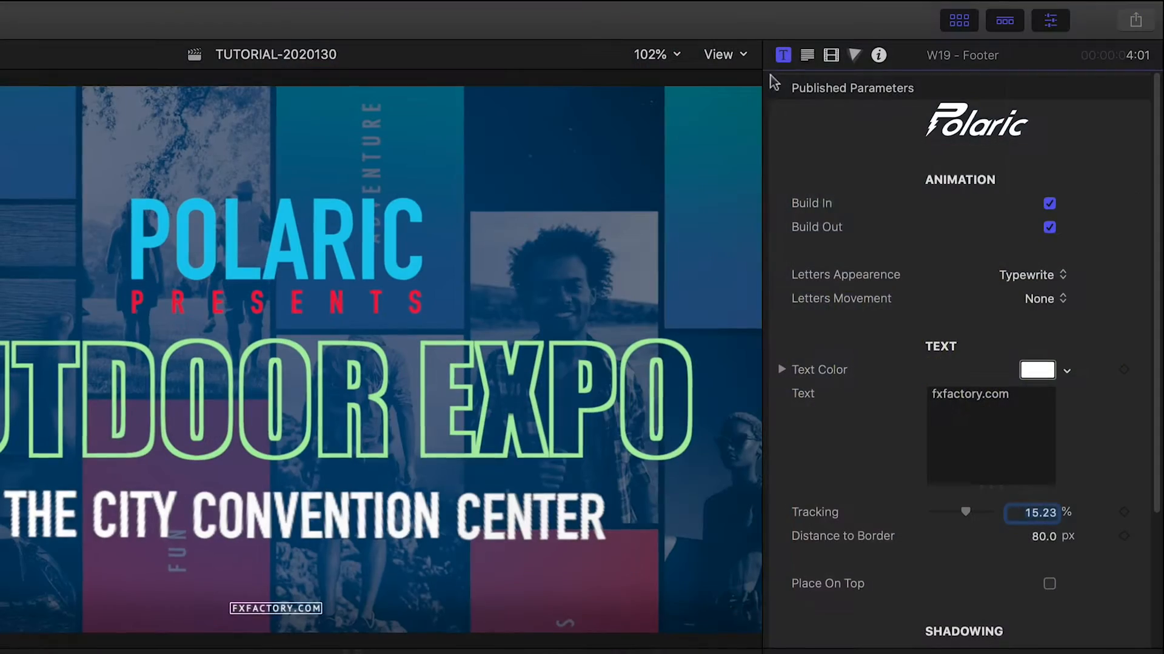
left_click(1048, 203)
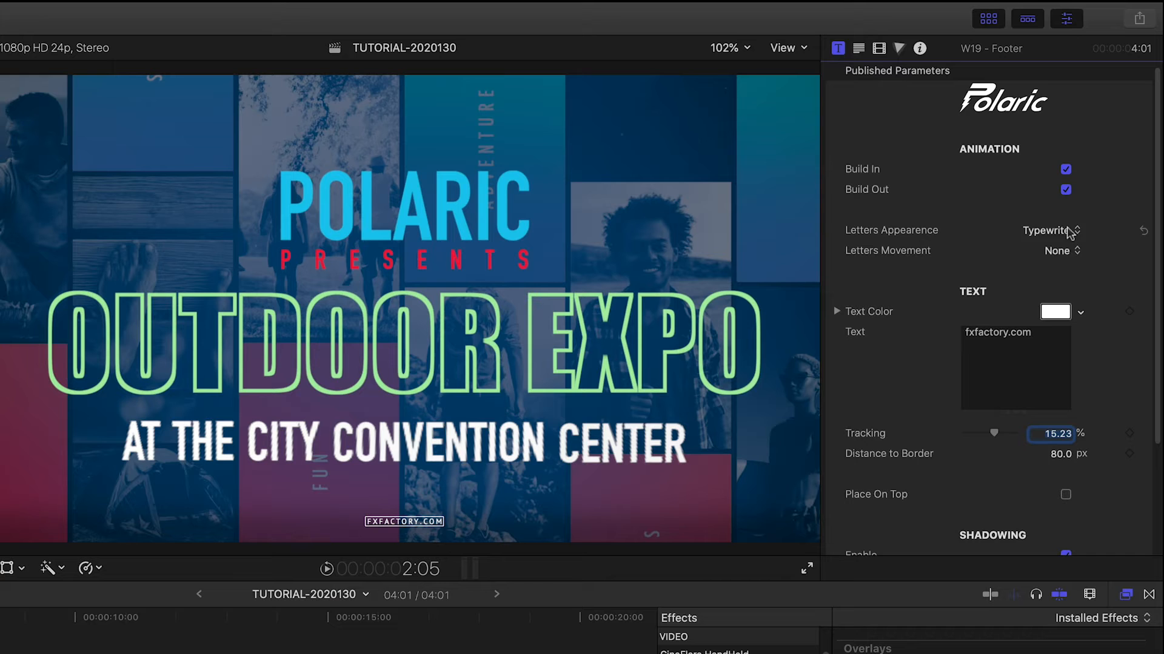
left_click(1047, 230)
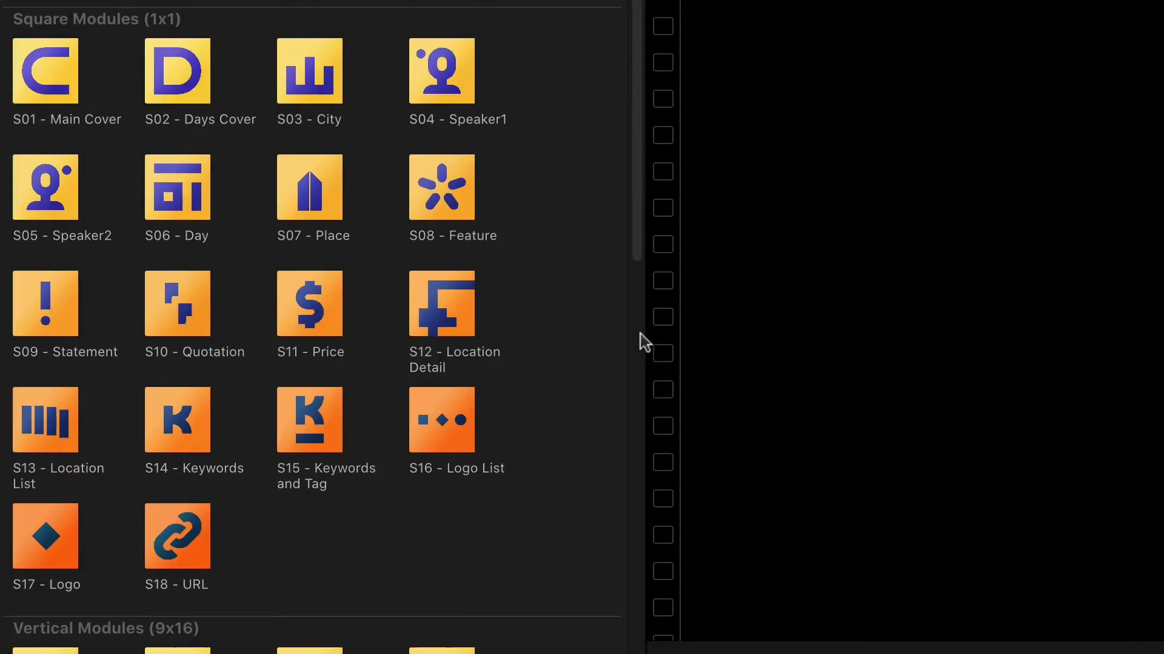
- Scroll down to the Widescreen Modules (16x9) section of the generators
scroll("down", 3)
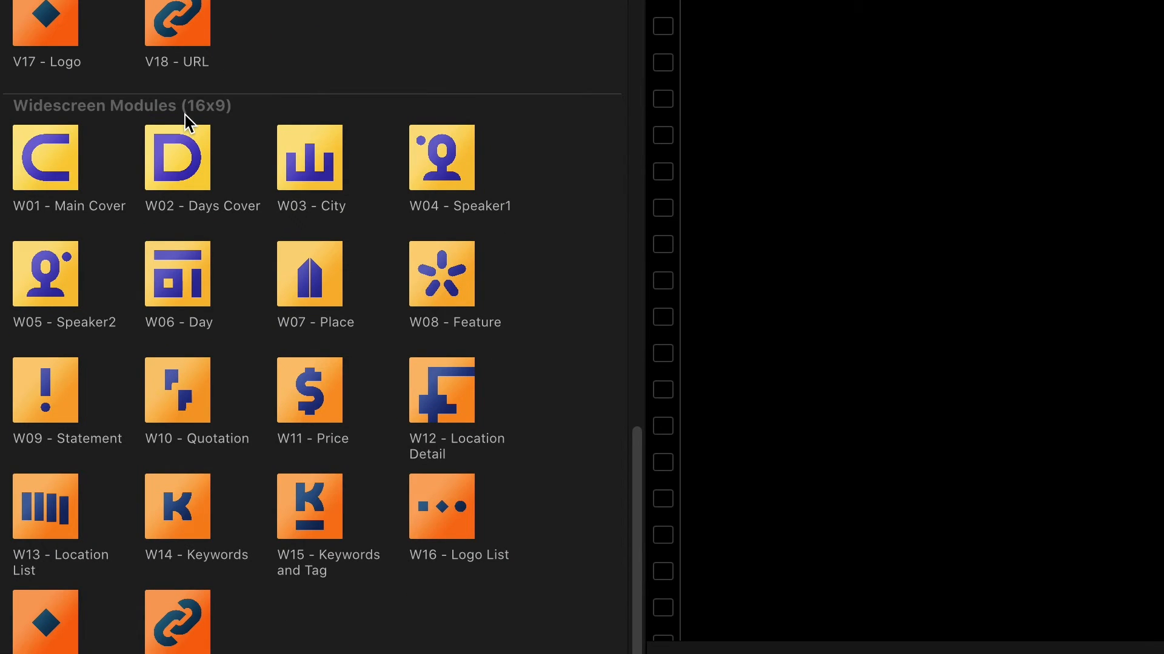